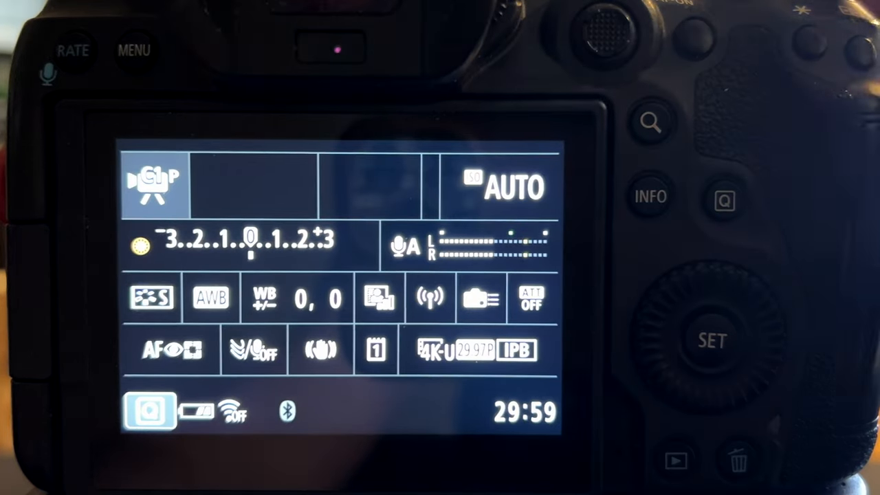
# Bring up the movie shooting mode choices listing Program AE and custom modes C1–C3
pyautogui.click(152, 182)
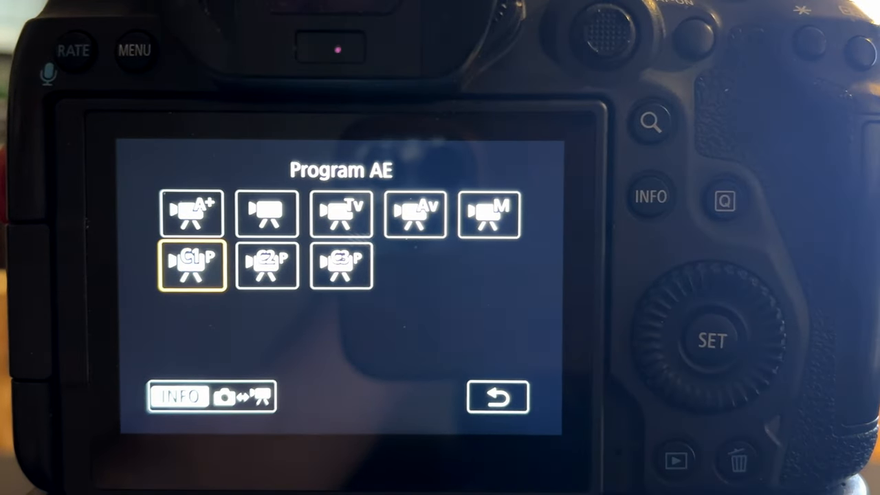